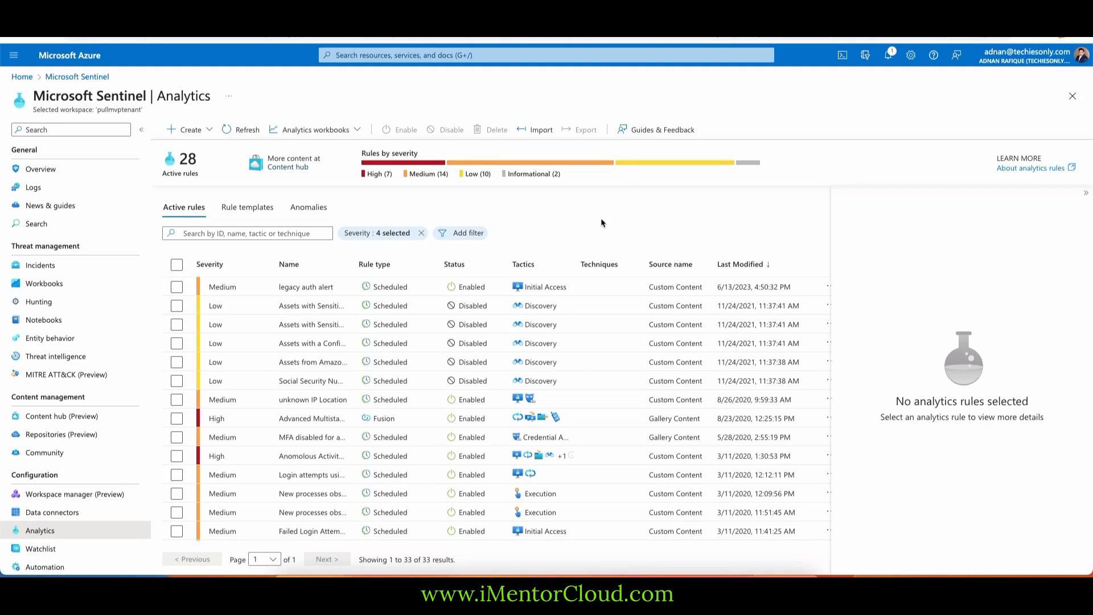
mouse_move(420, 240)
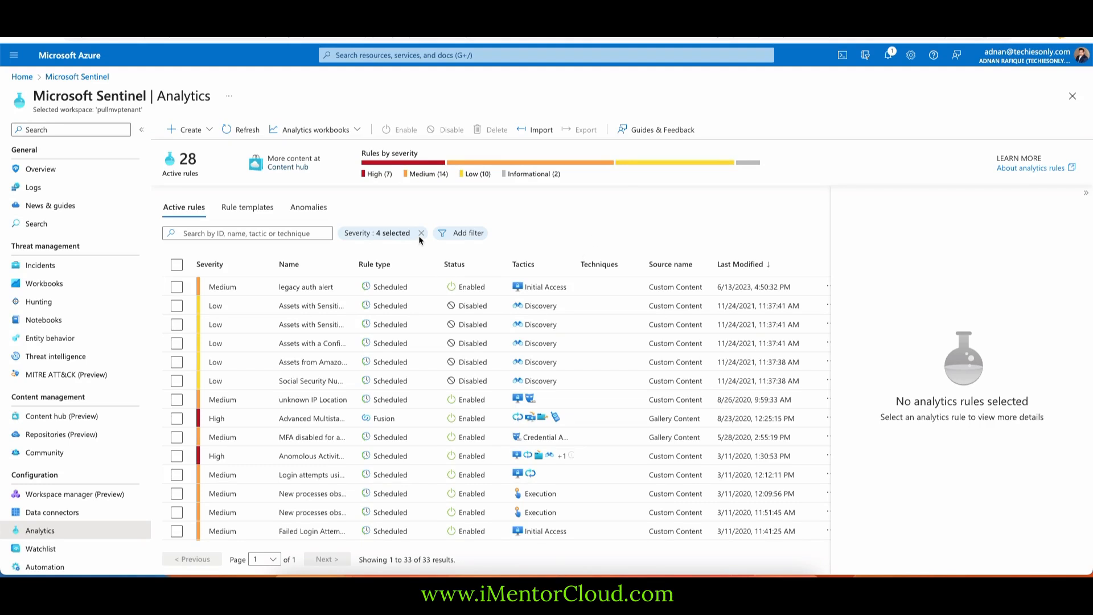
Remove the 'Severity : 4 selected' filter, then bring up the new rule options
left_click(421, 233)
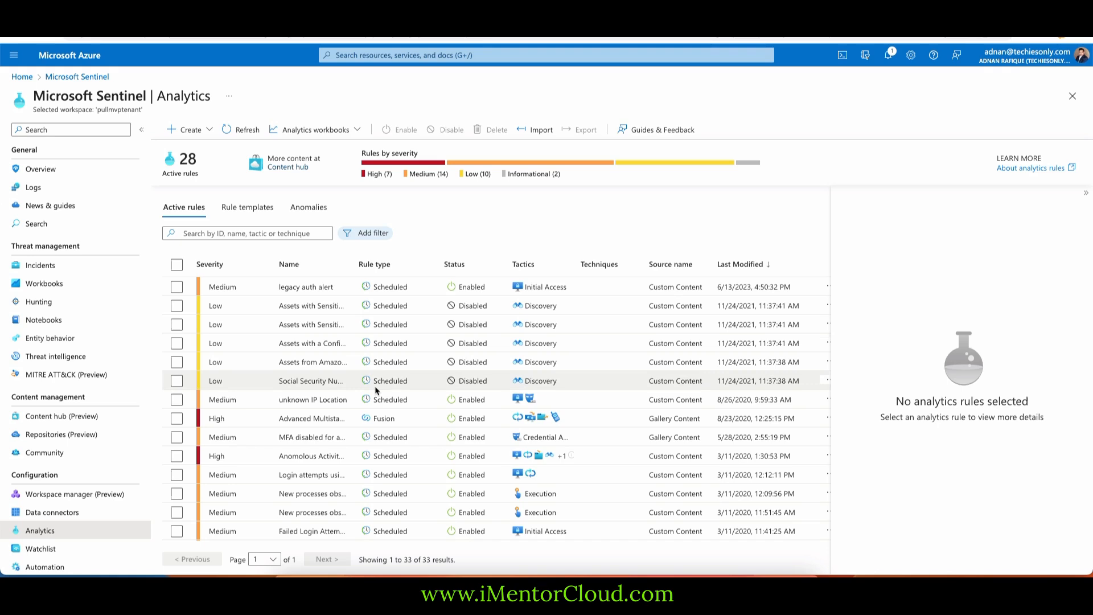
left_click(188, 130)
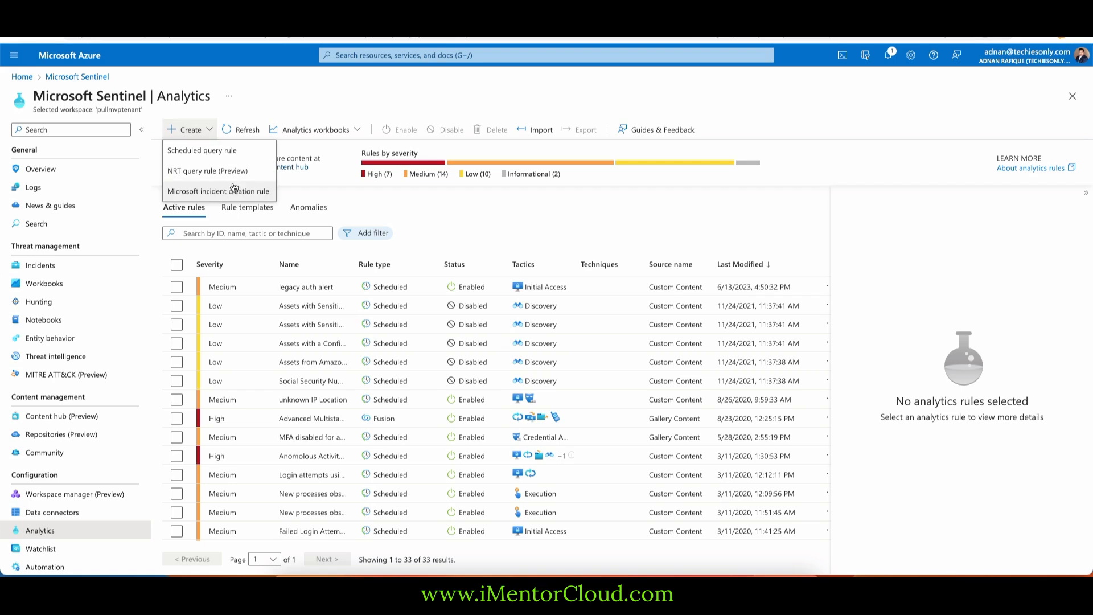
mouse_move(226, 159)
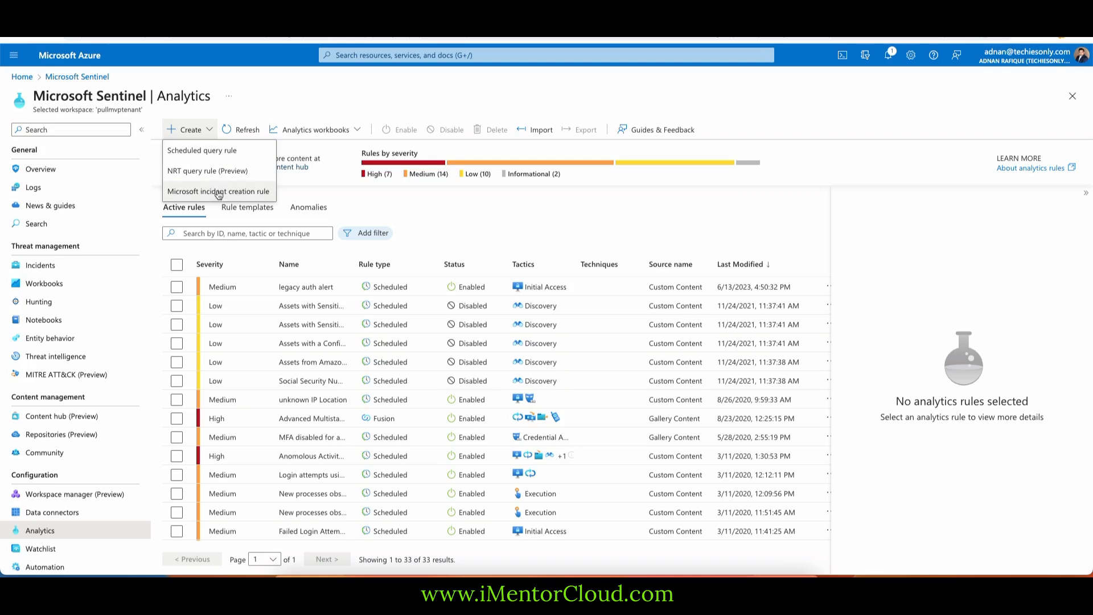
mouse_move(235, 199)
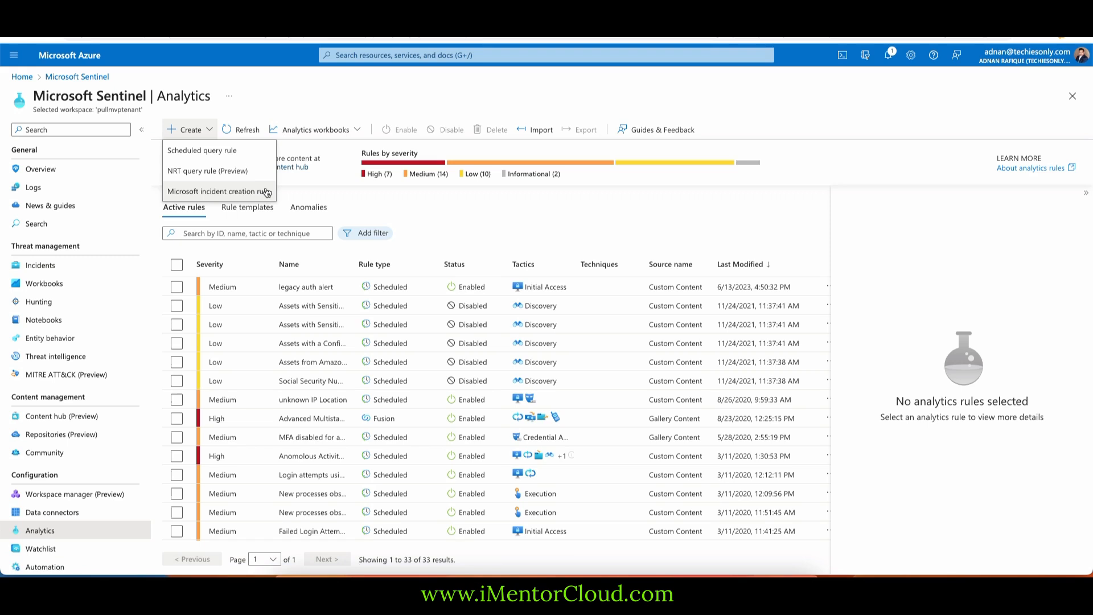
mouse_move(68, 287)
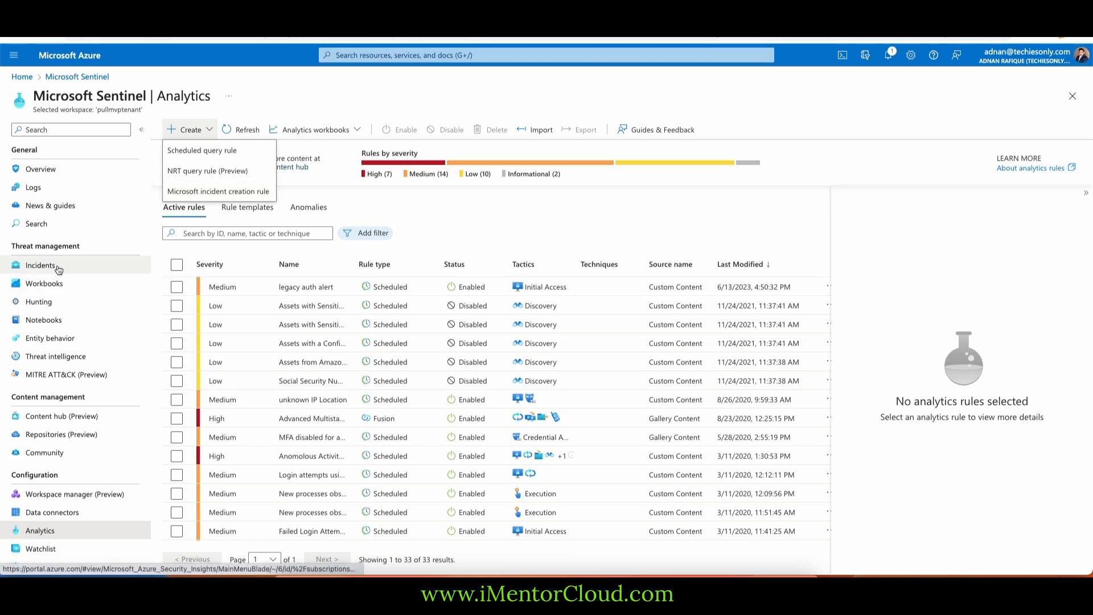
mouse_move(360, 202)
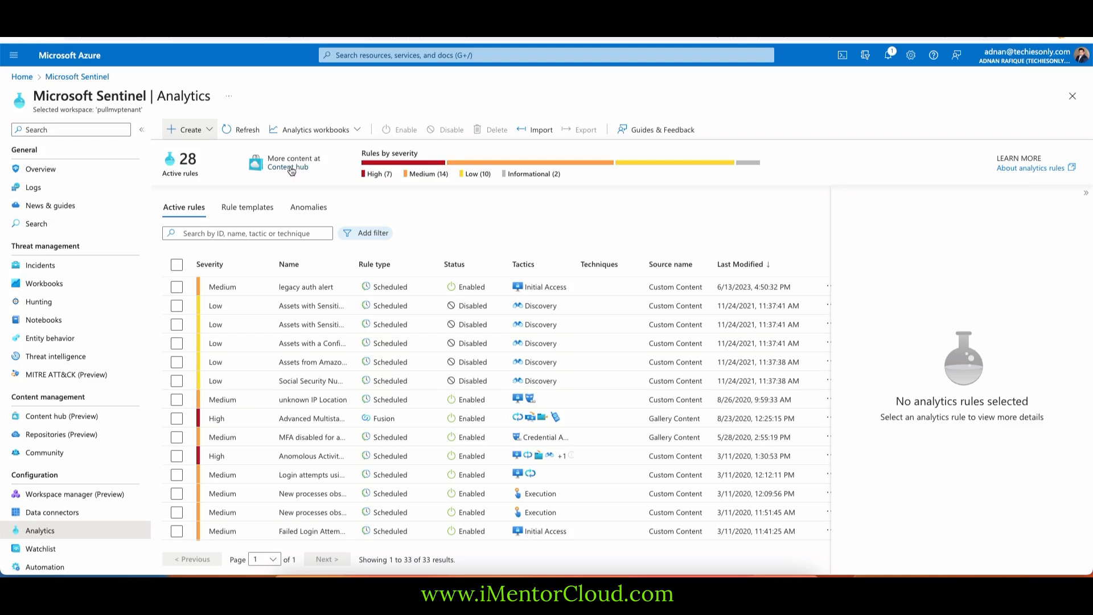
Follow the 'More content at Content hub' link from the Analytics page
right_click(298, 167)
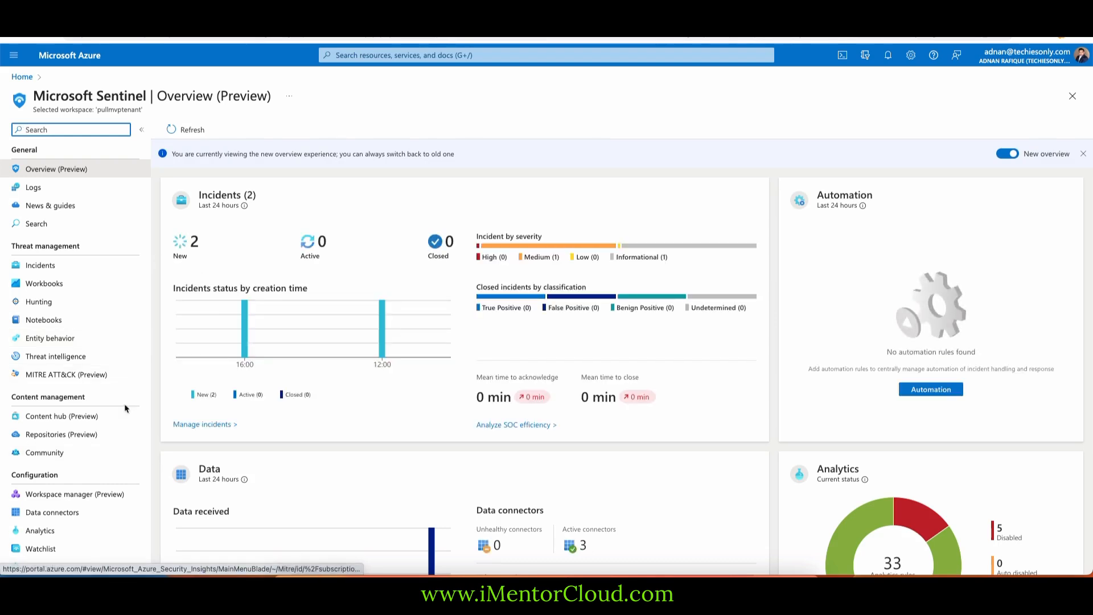
left_click(40, 531)
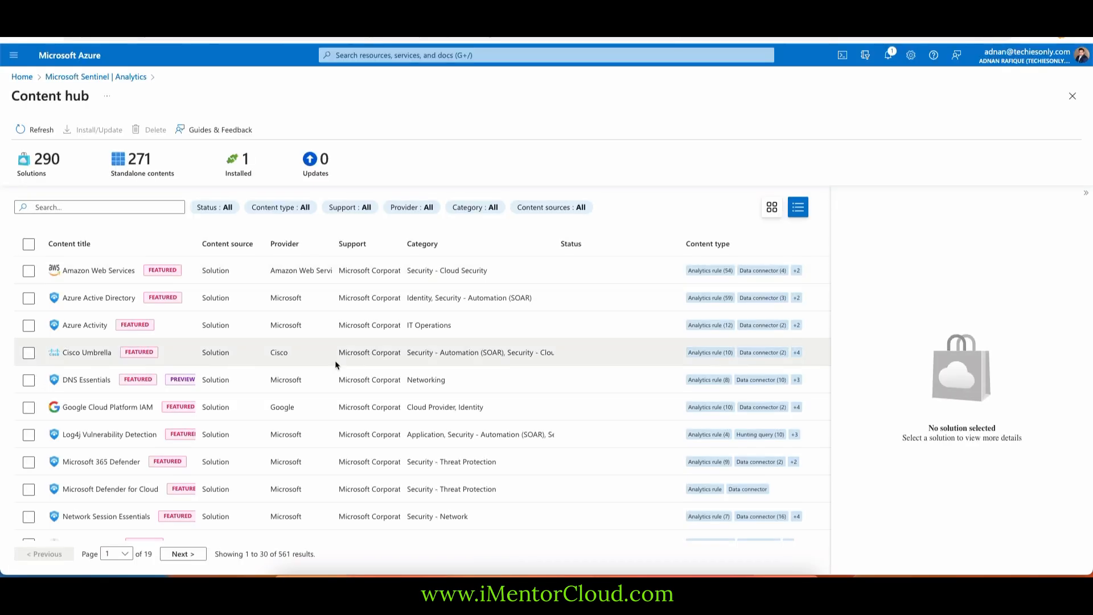
mouse_move(105, 283)
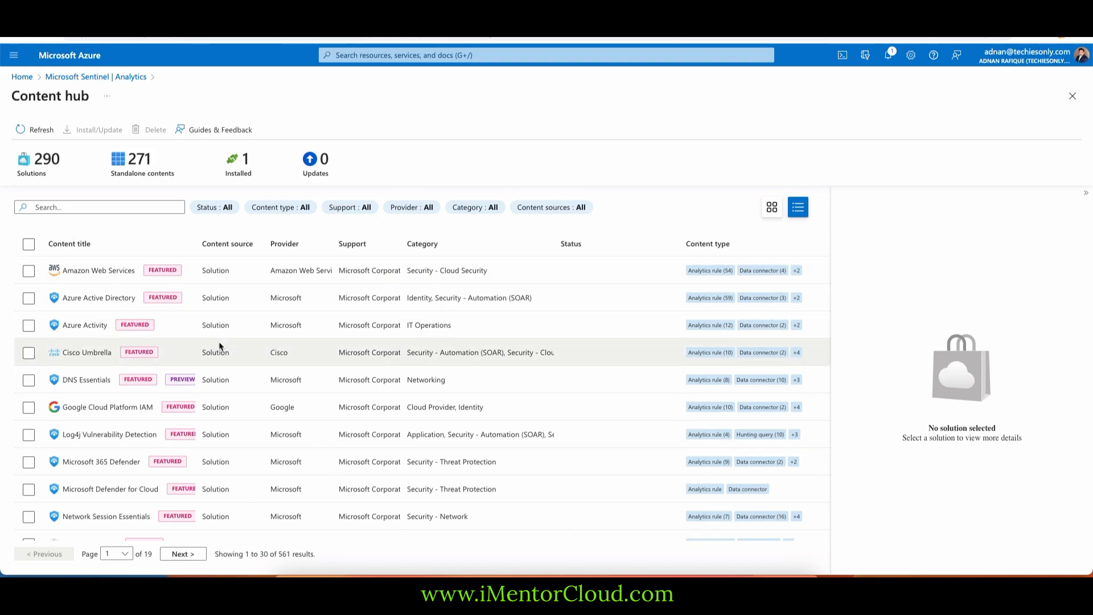
mouse_move(223, 379)
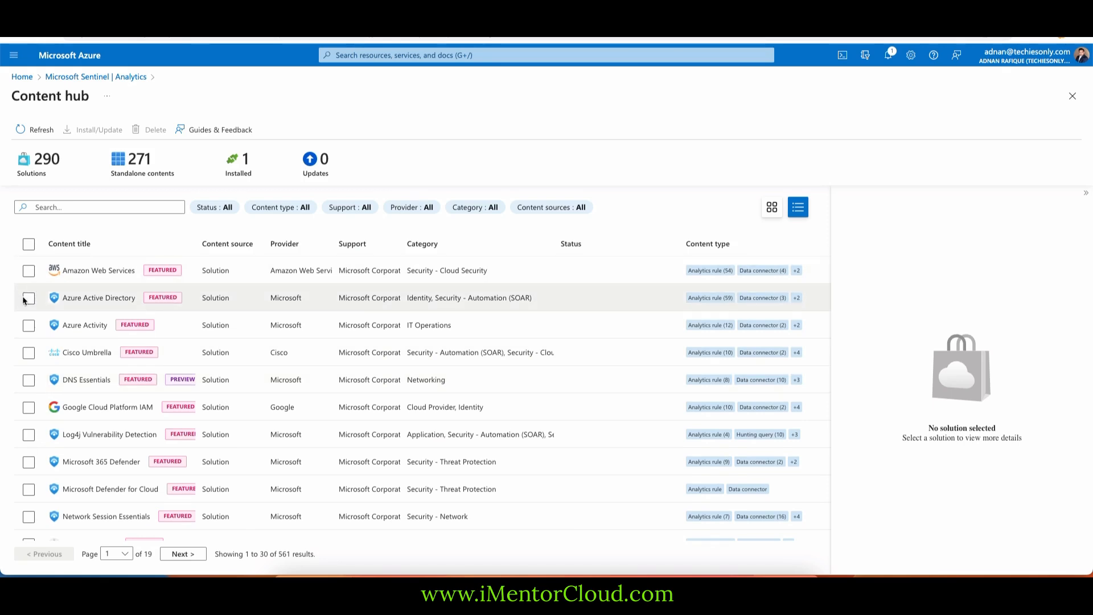
Tick the Azure Active Directory checkbox to show its details pane
left_click(29, 298)
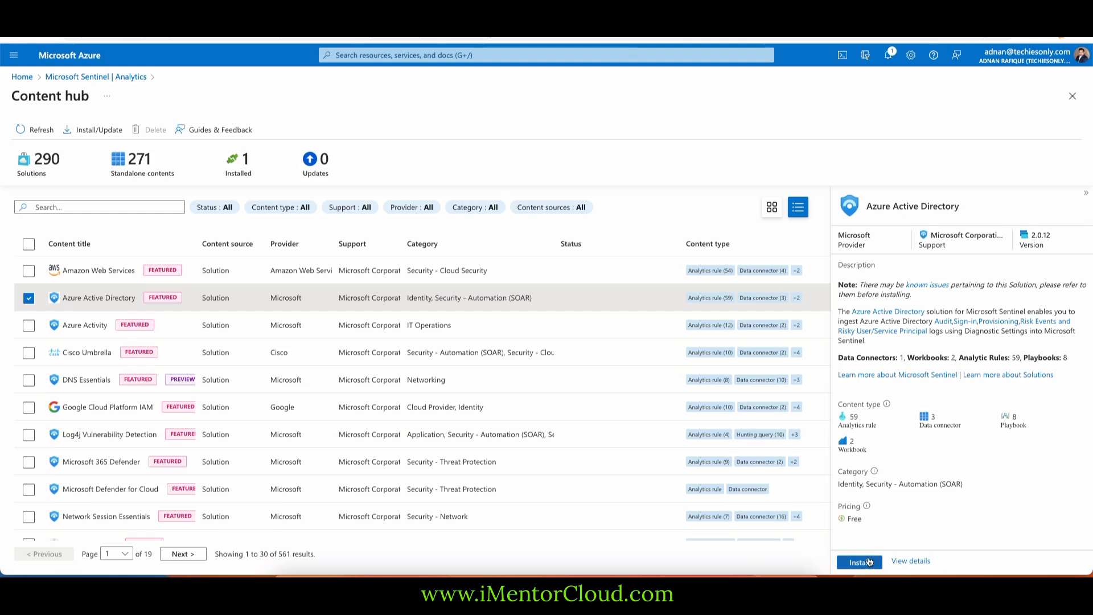
mouse_move(981, 412)
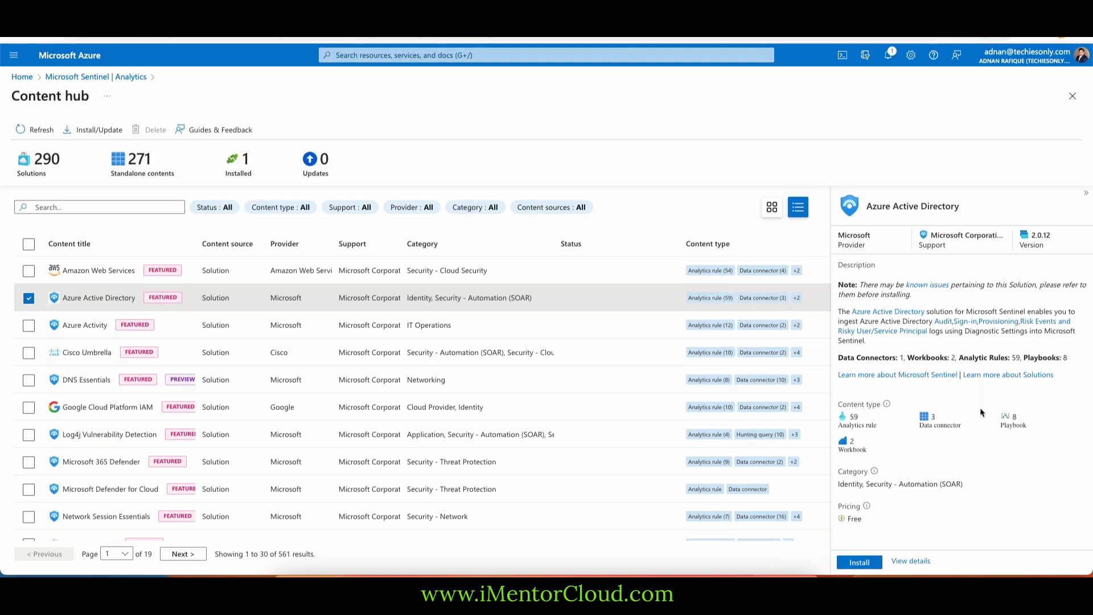
mouse_move(1009, 375)
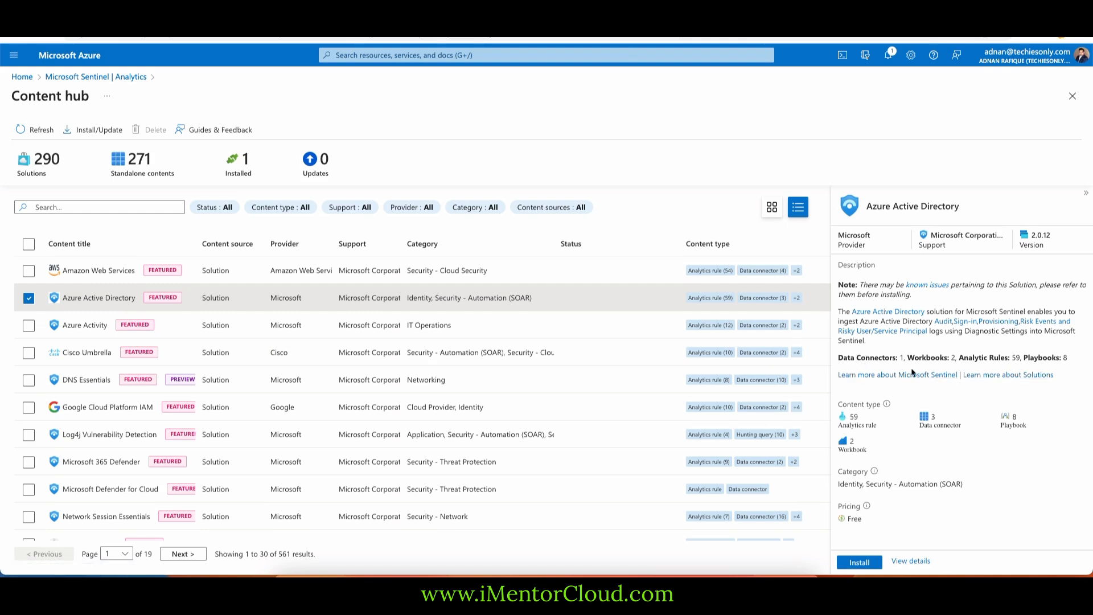
mouse_move(993, 366)
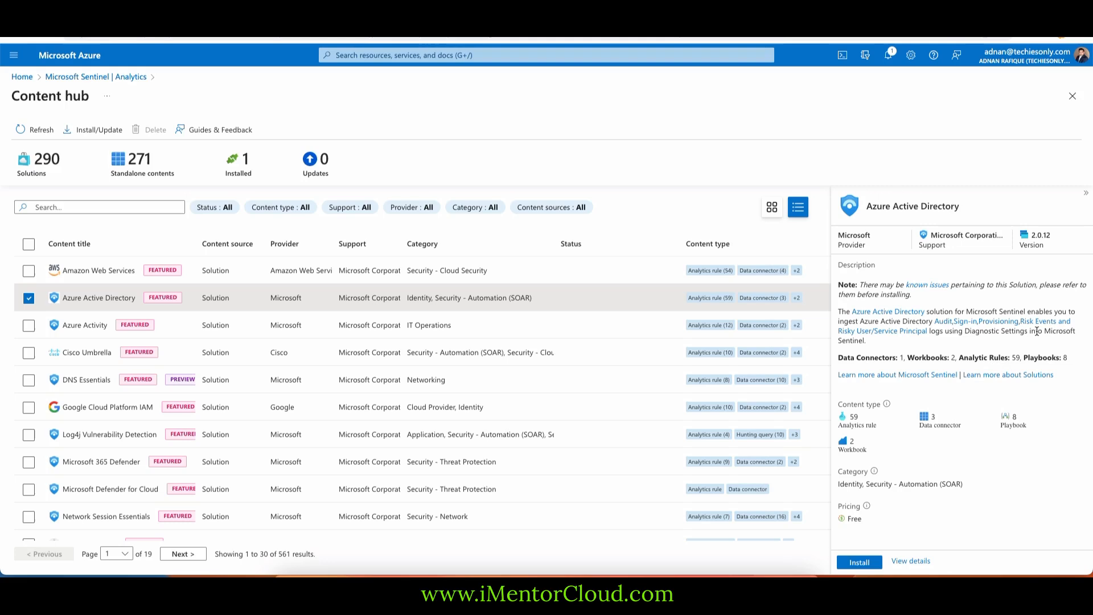
mouse_move(936, 308)
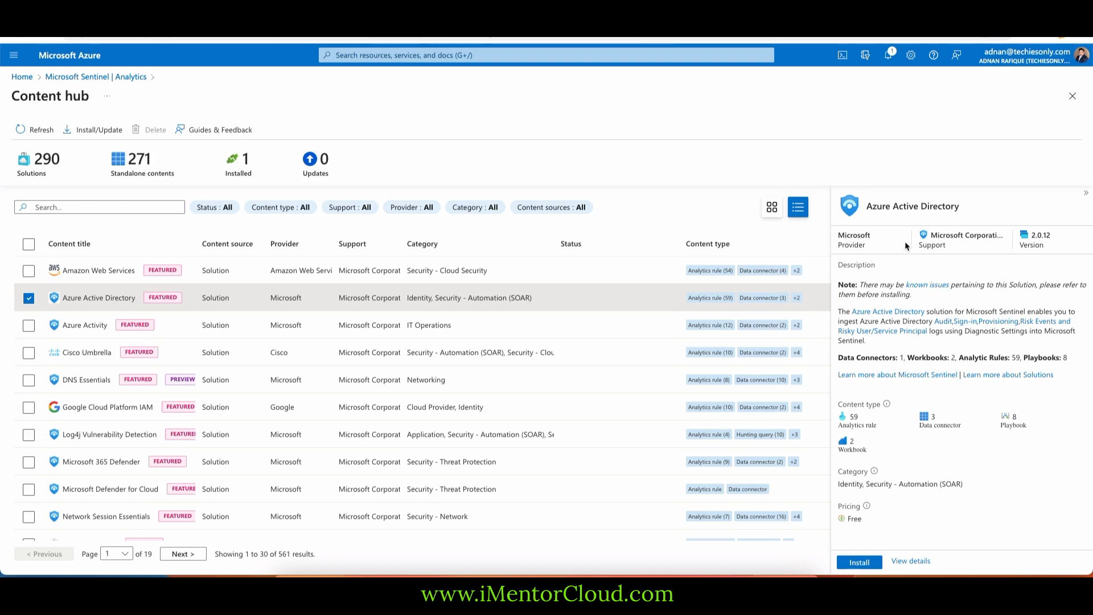
mouse_move(602, 301)
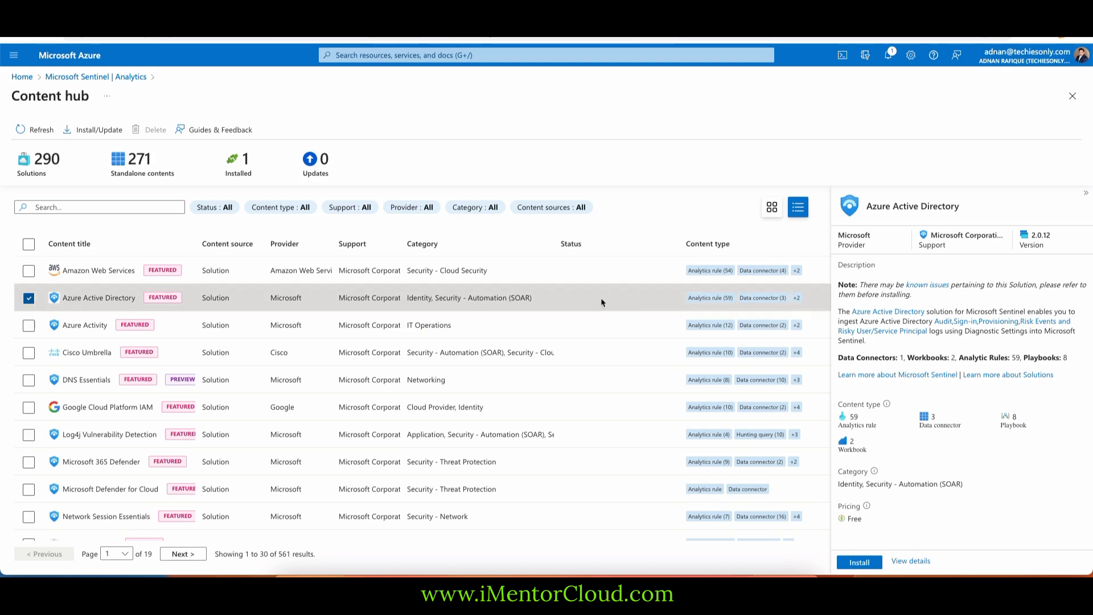
mouse_move(558, 297)
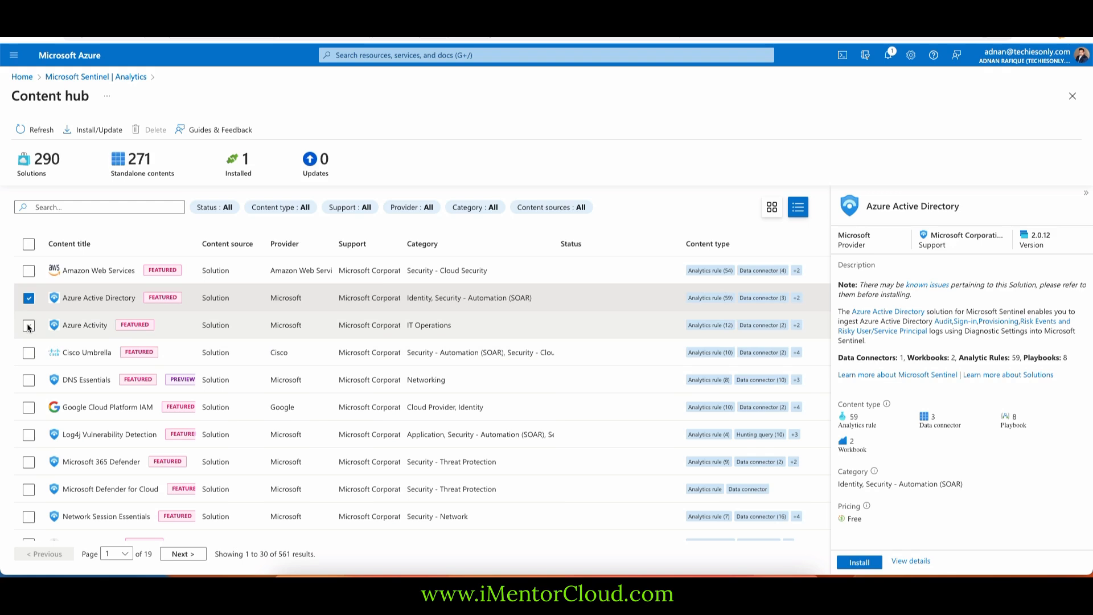
Tick Log4j Vulnerability Detection and scroll down through the solutions list
left_click(29, 434)
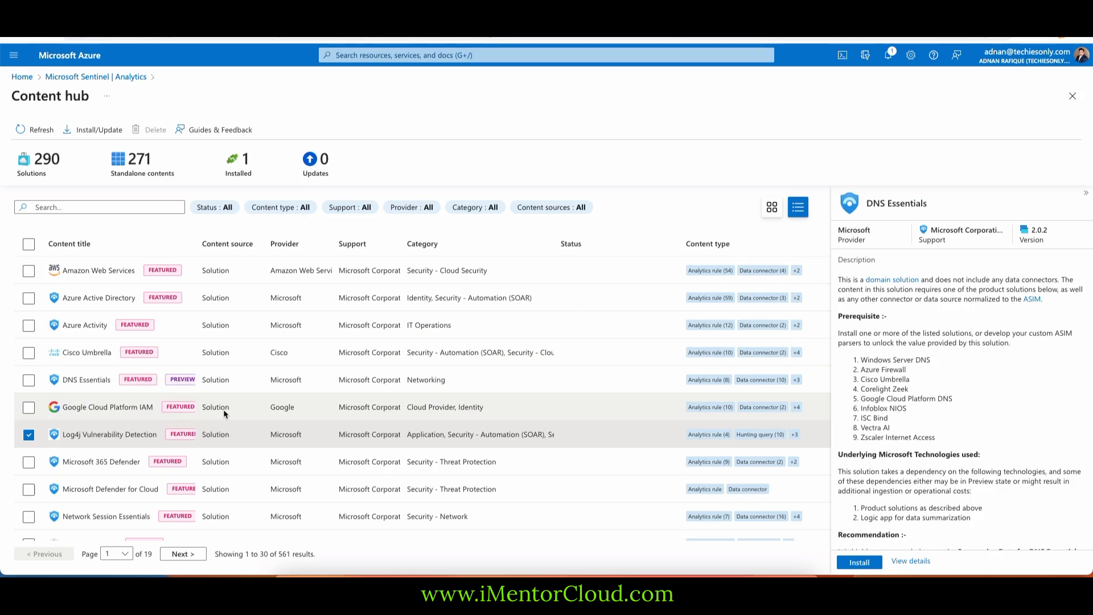
mouse_move(223, 413)
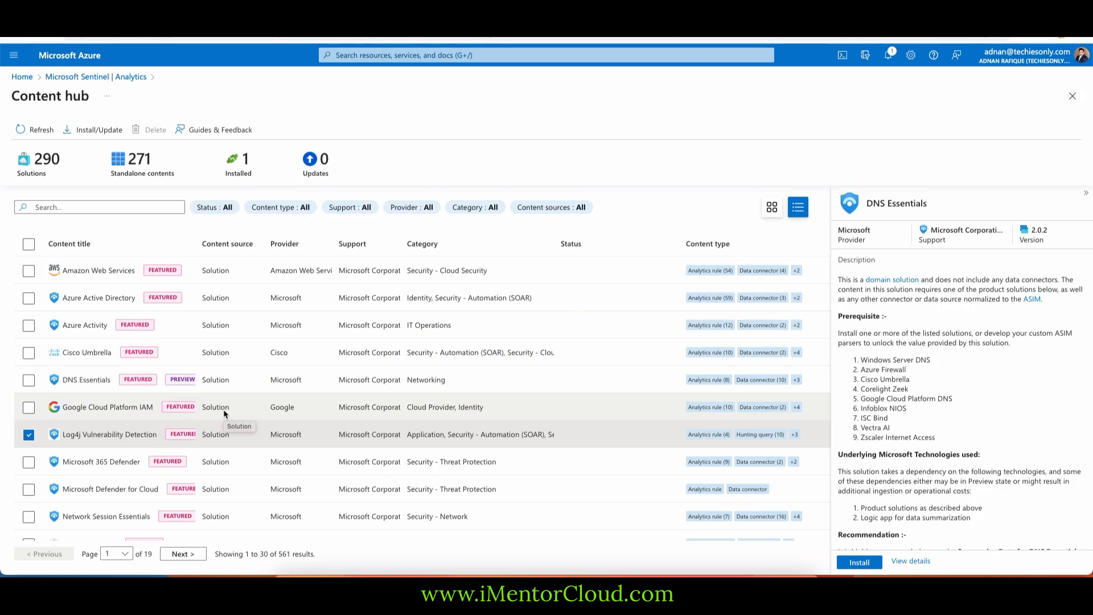
scroll("down", 3)
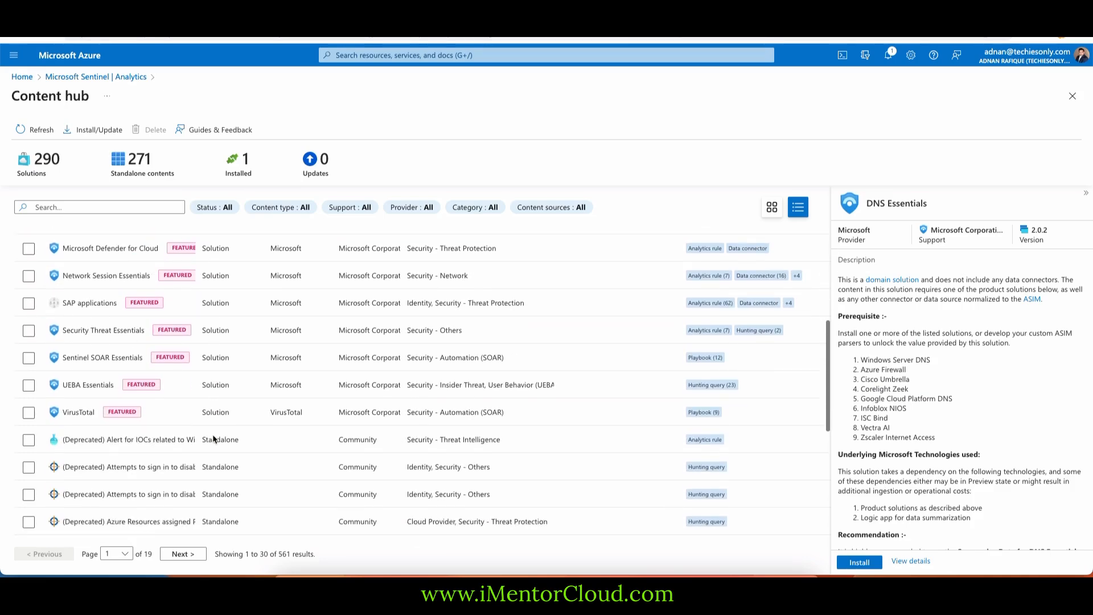
scroll("down", 3)
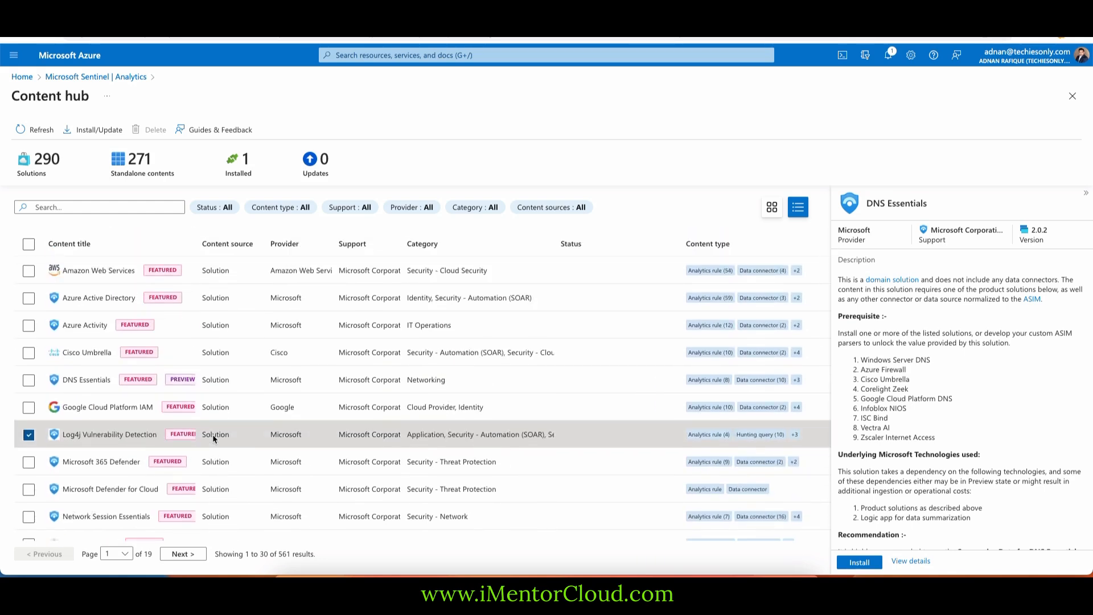
scroll("down", 3)
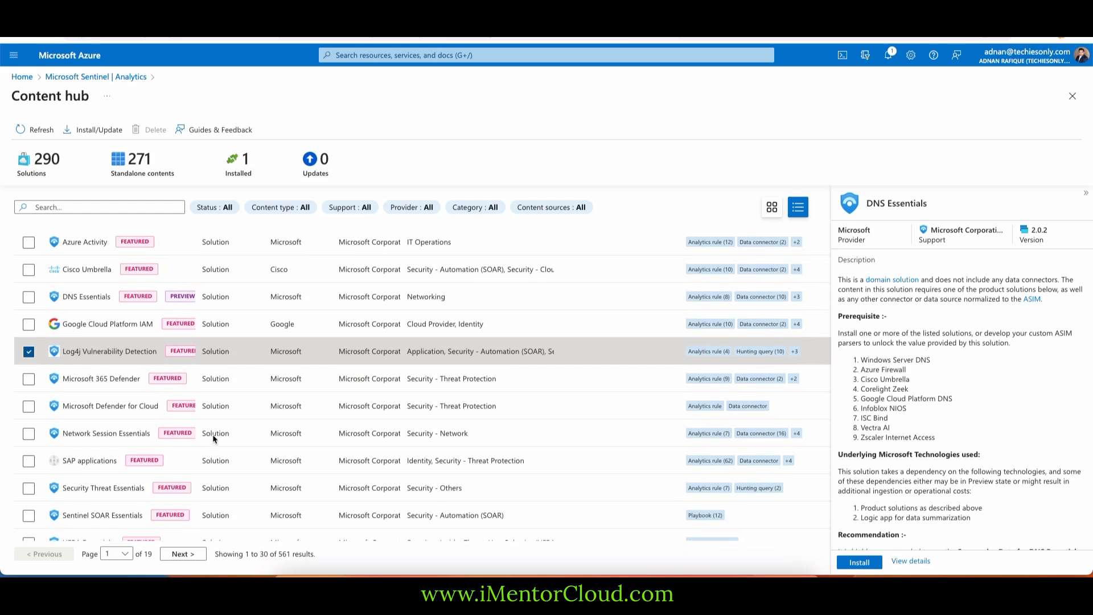
scroll("down", 3)
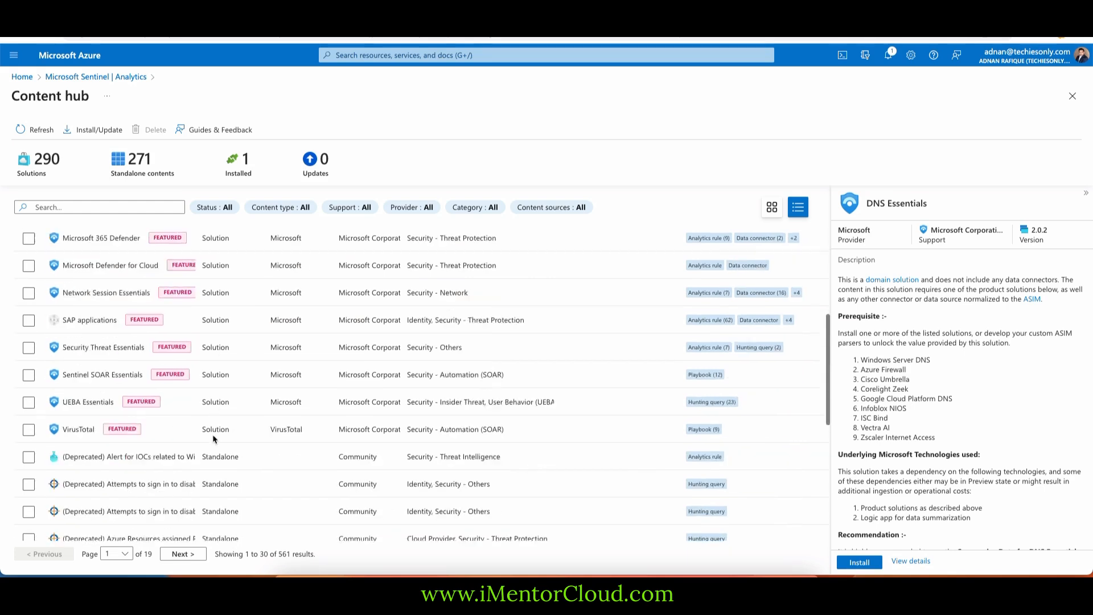
scroll("down", 3)
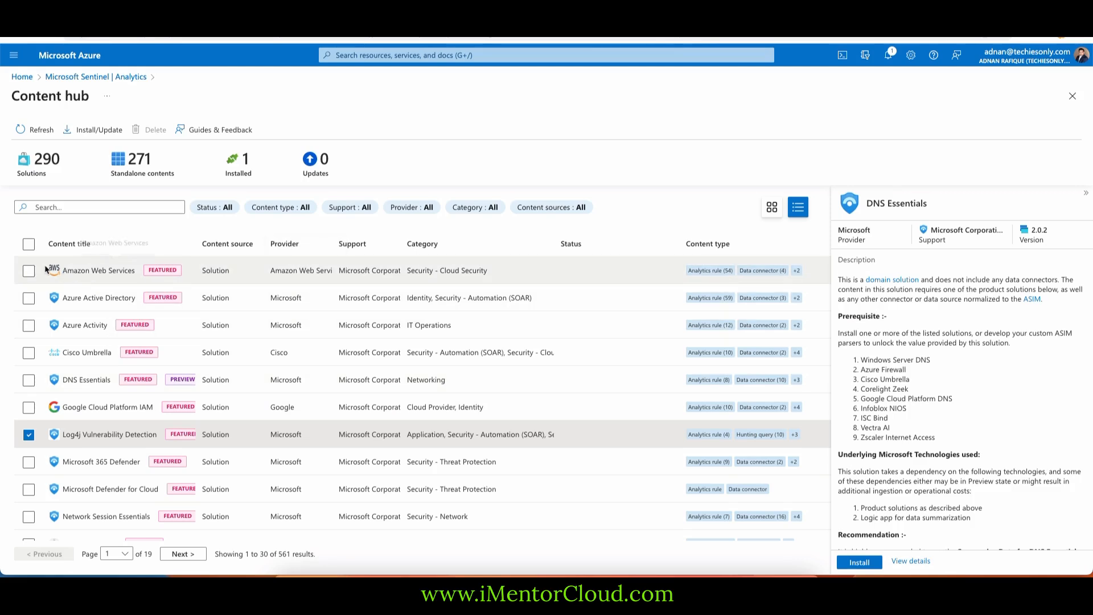
left_click(28, 271)
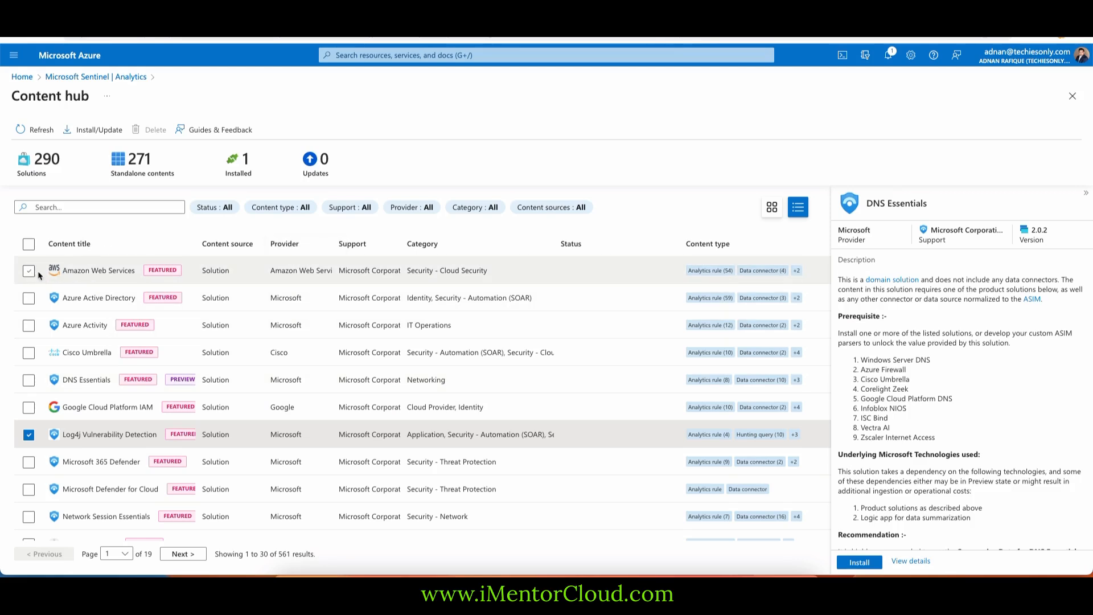
scroll("down", 3)
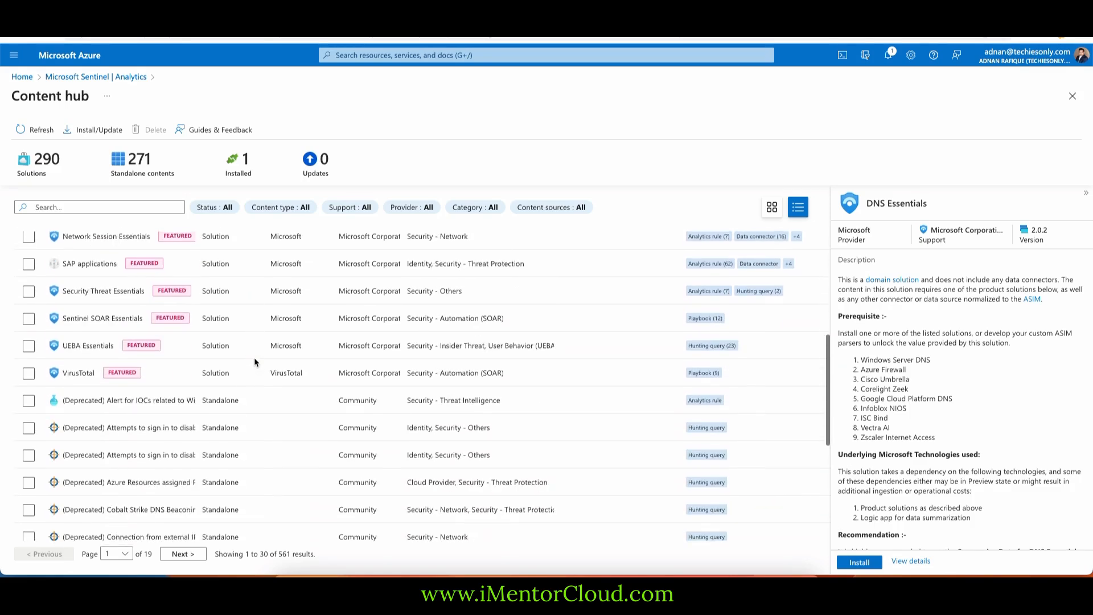
scroll("down", 3)
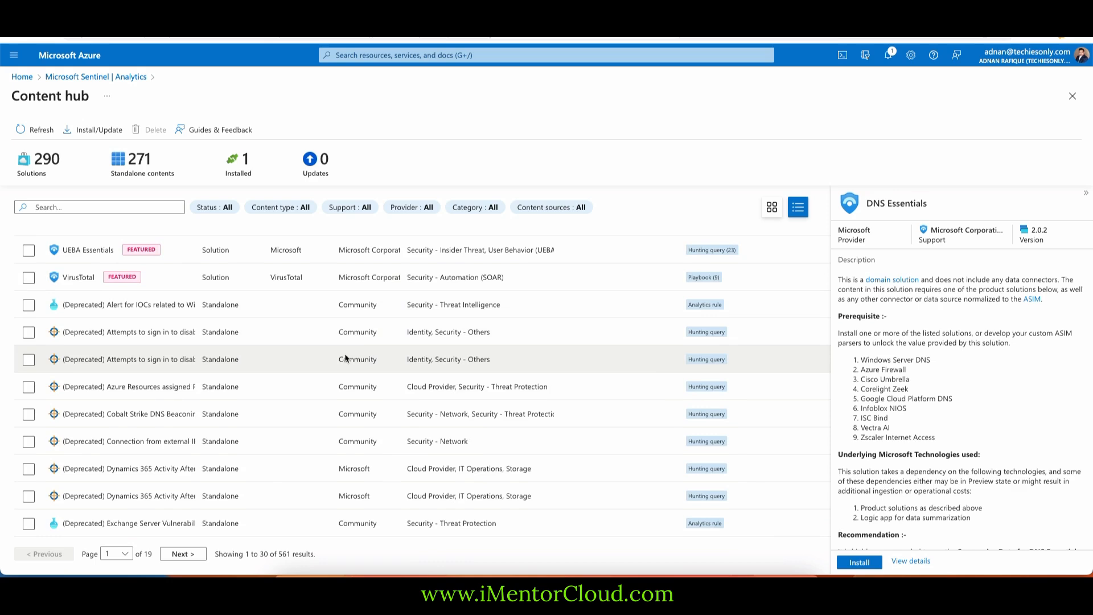
mouse_move(341, 363)
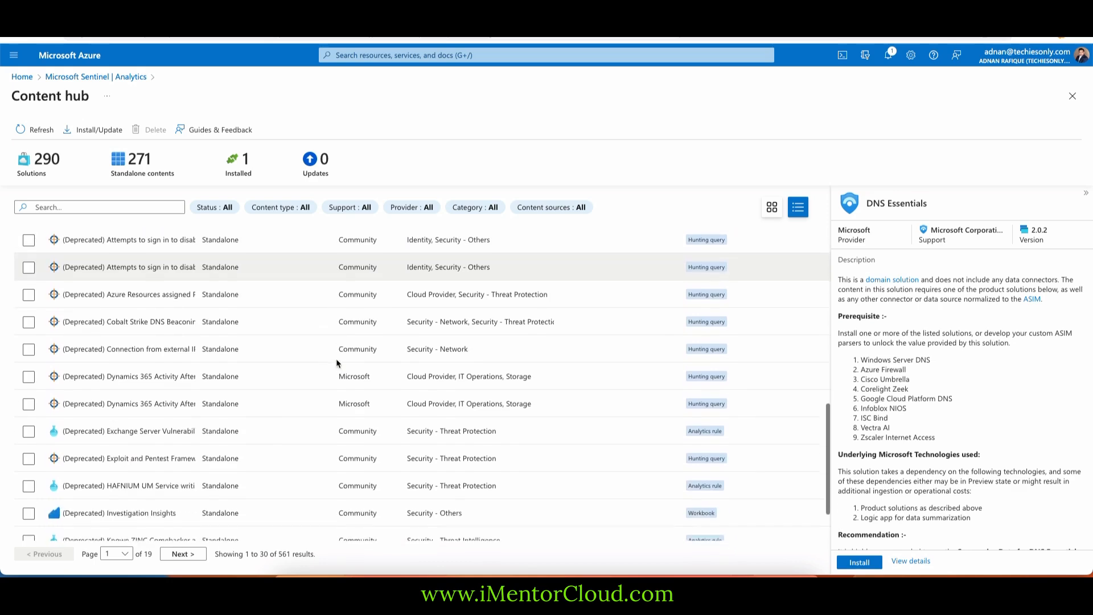
scroll("down", 3)
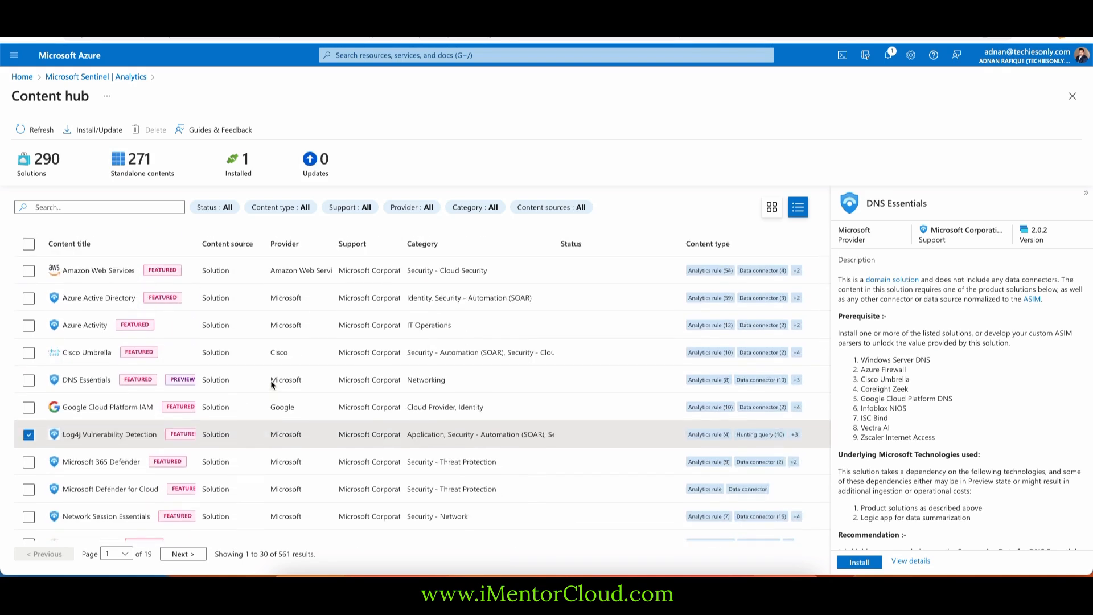
mouse_move(438, 407)
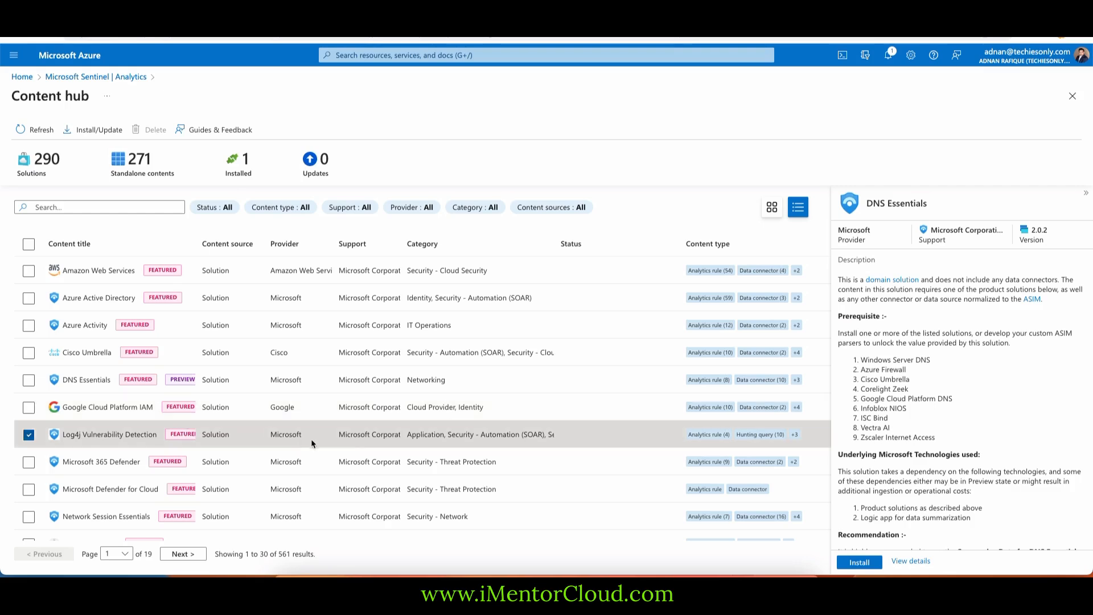
mouse_move(393, 431)
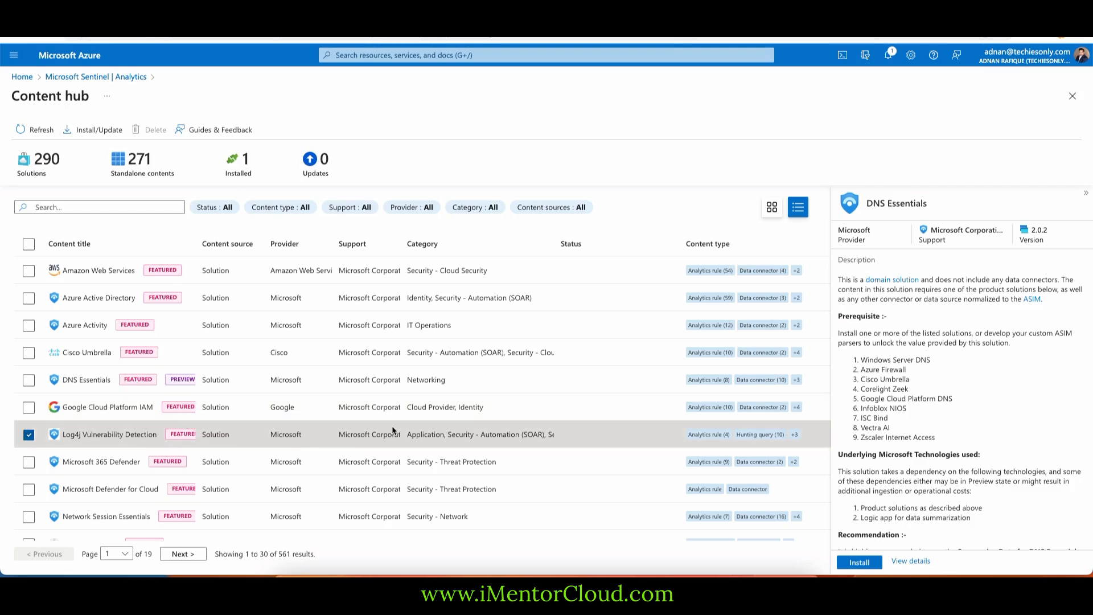